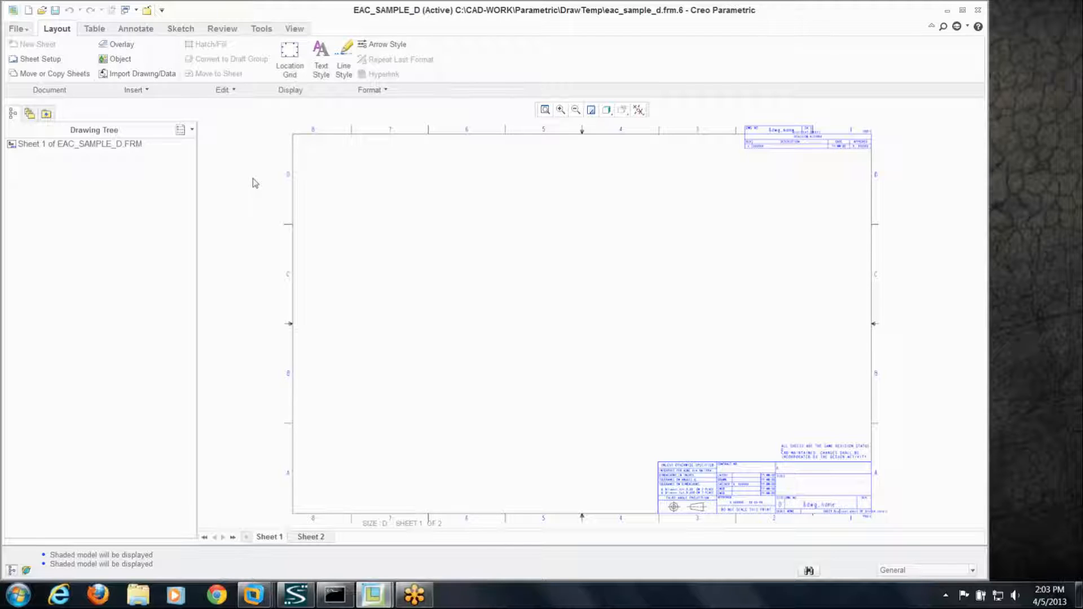
mouse_move(159, 28)
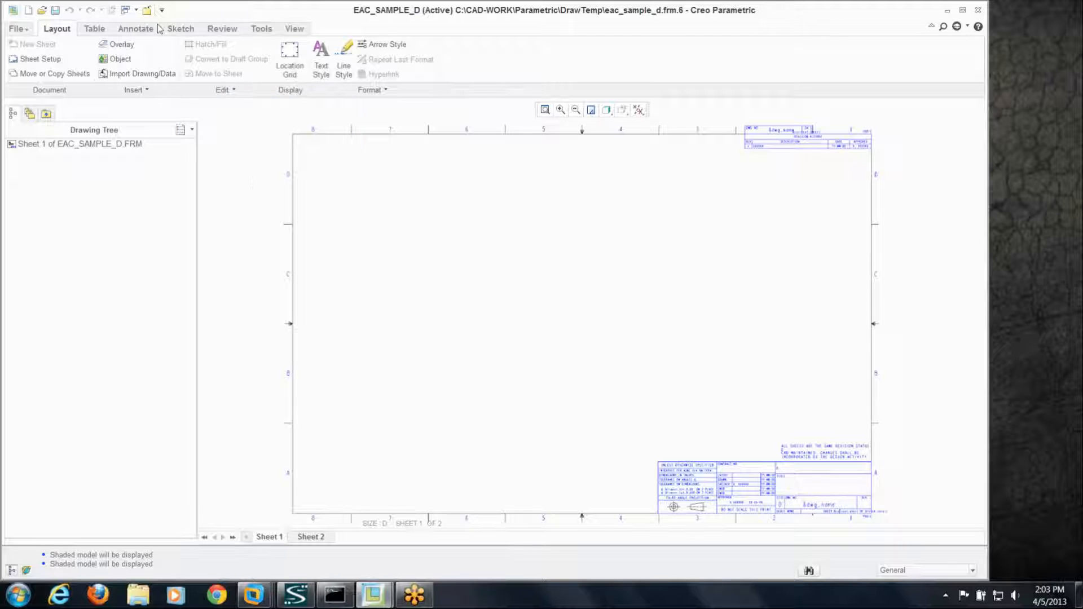
Place the EAC_TBLOCK logo symbol above the title block notes on the EAC_SAMPLE_D format
click(136, 28)
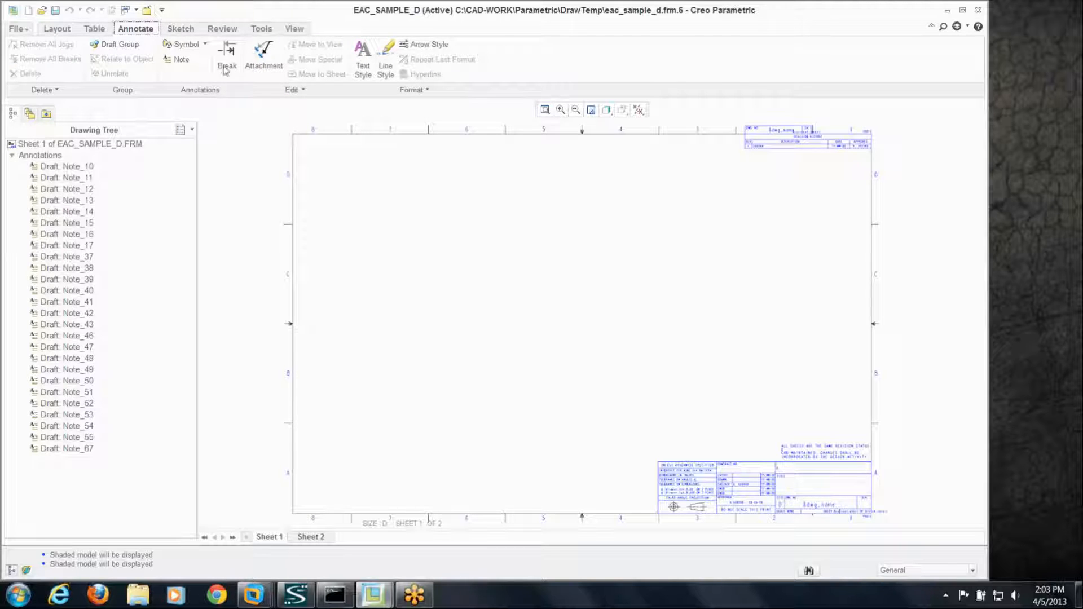
click(184, 44)
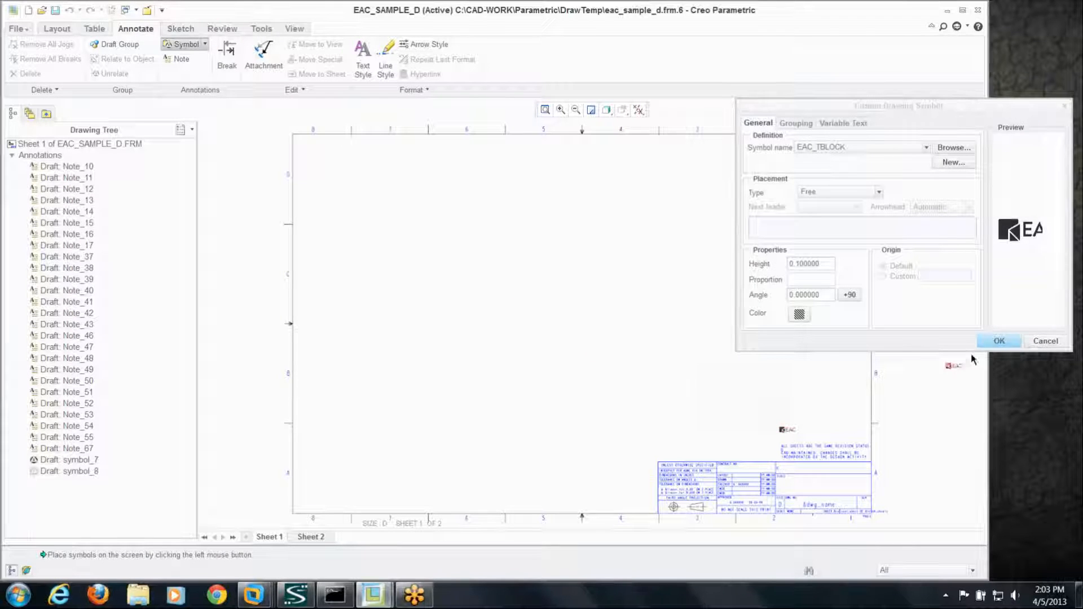
click(999, 341)
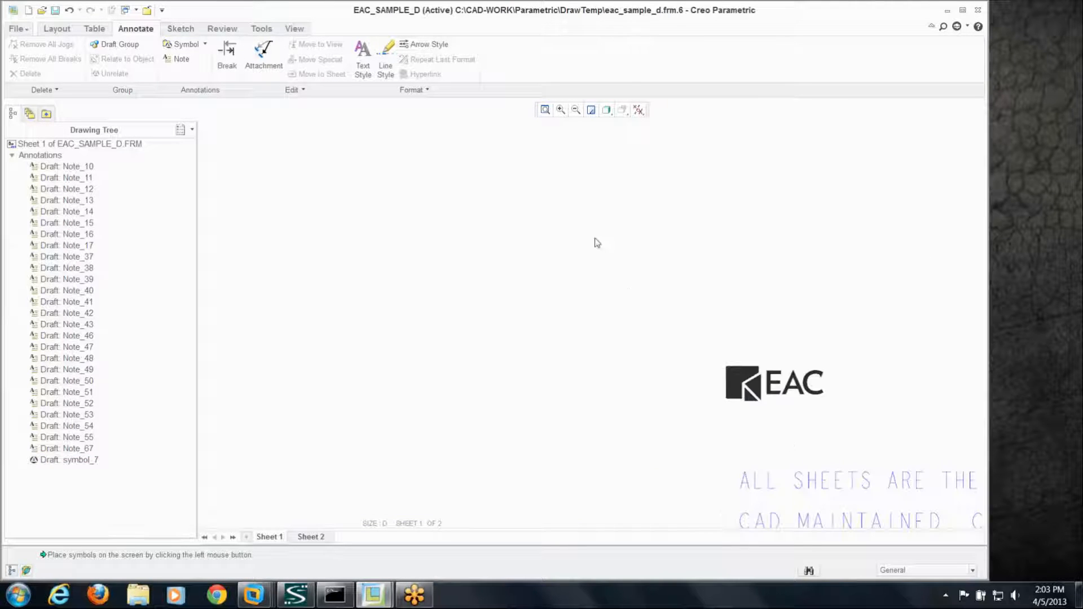
Create a new drawing file, DRW0001
click(543, 110)
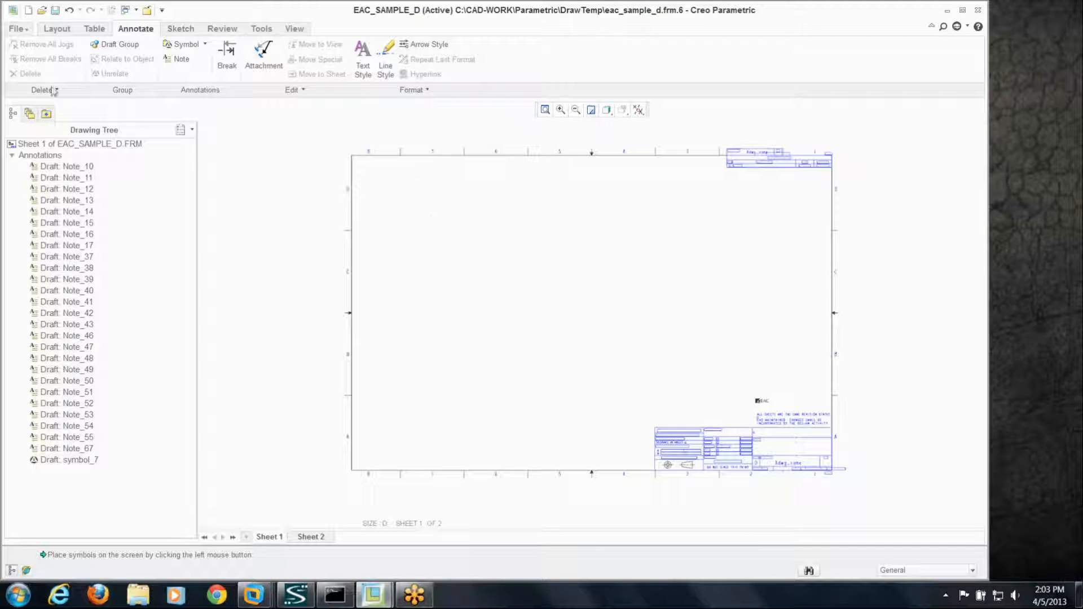
click(29, 10)
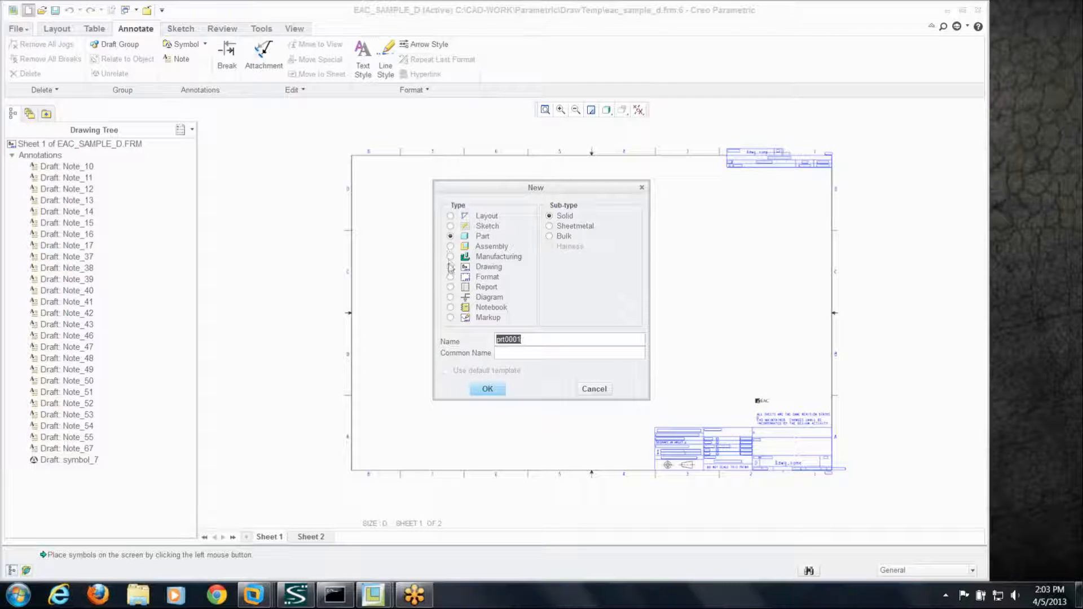
click(450, 267)
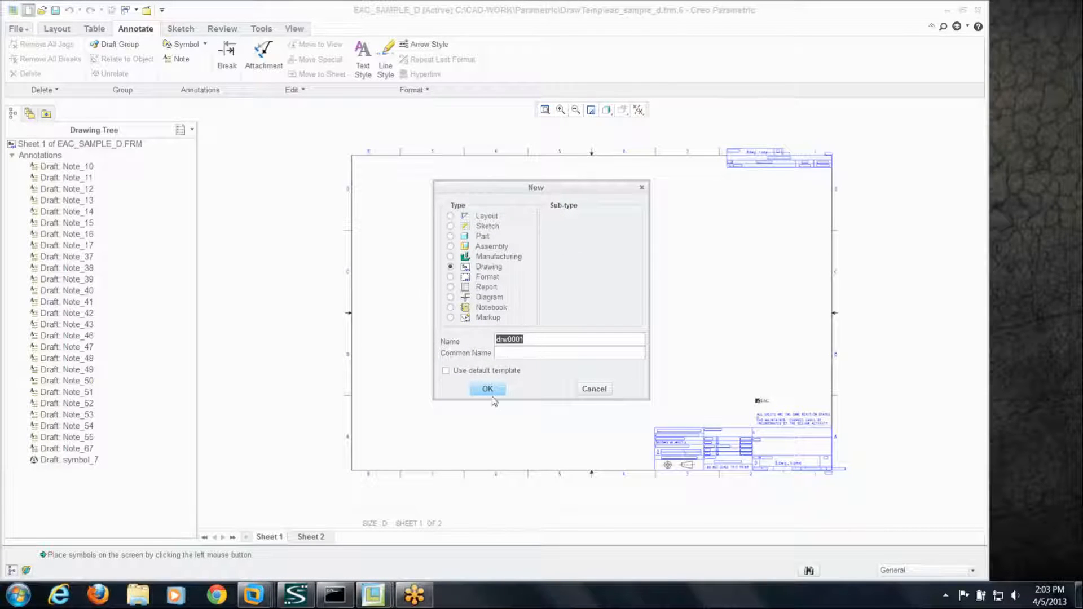
click(488, 388)
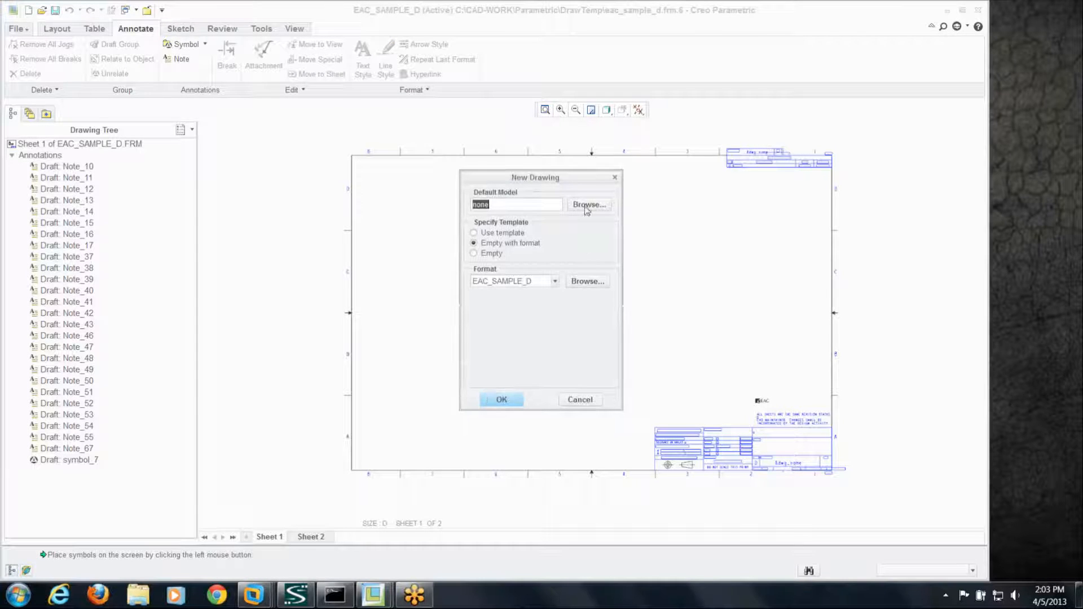
Set piston.asm as the default model and eac_sample_d.frm as the sheet format
click(587, 204)
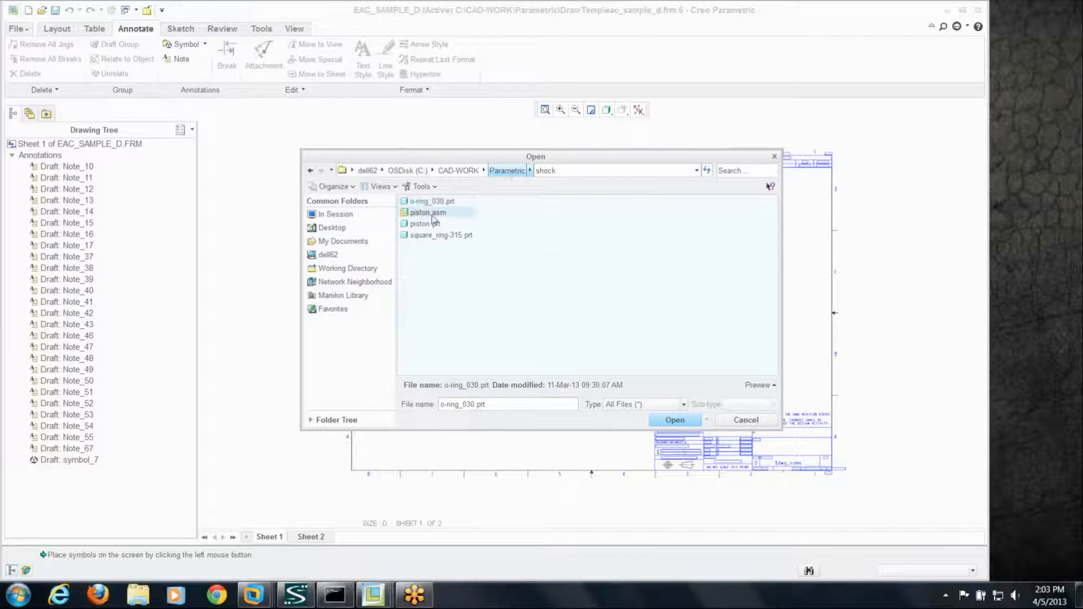
click(674, 420)
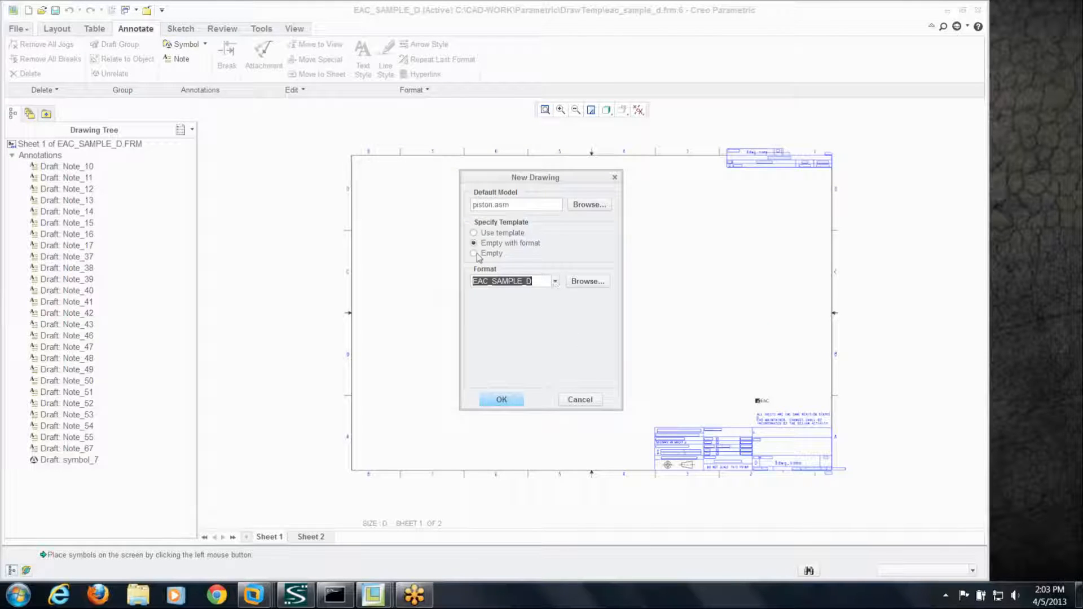
click(587, 281)
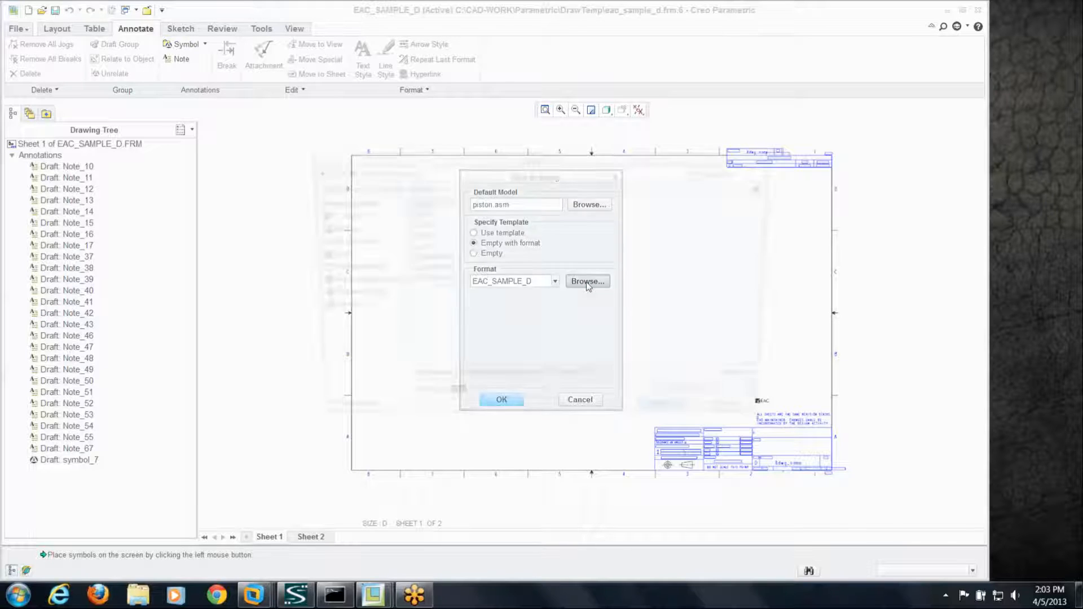
click(587, 281)
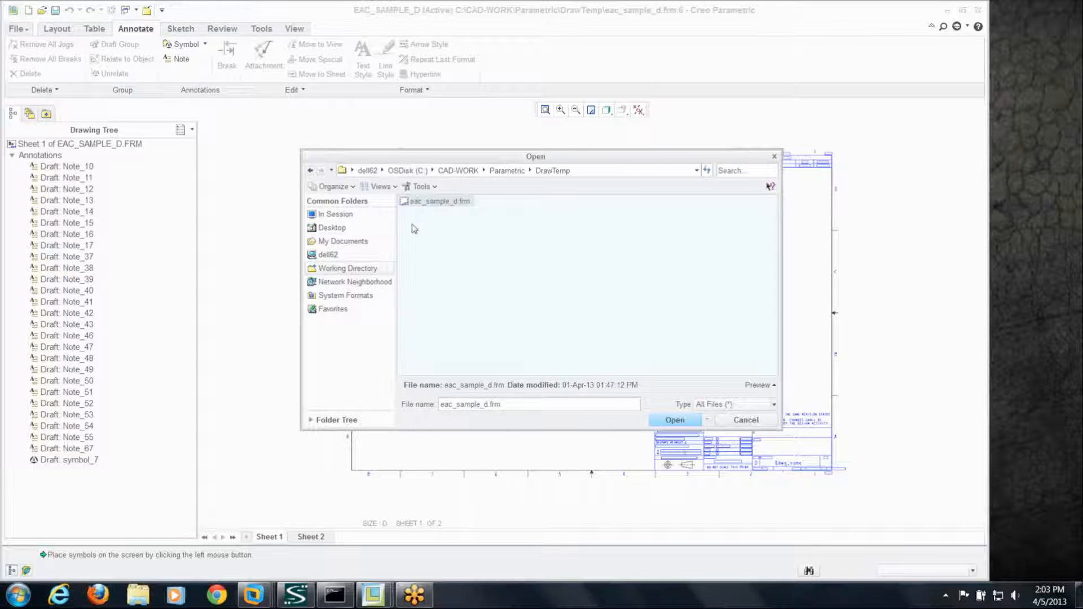
click(673, 420)
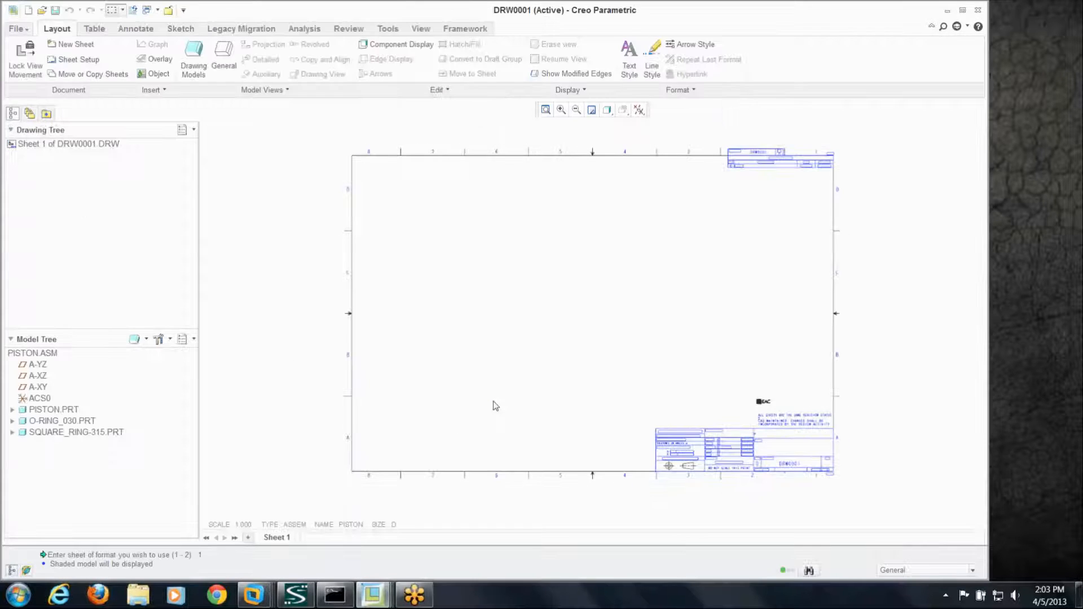
mouse_move(467, 366)
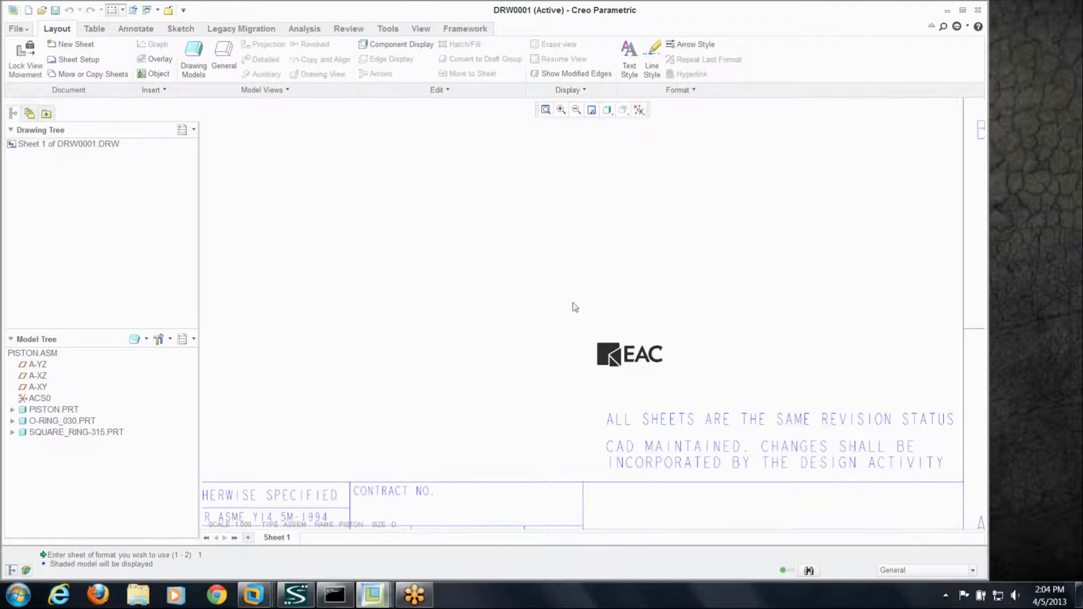
mouse_move(737, 425)
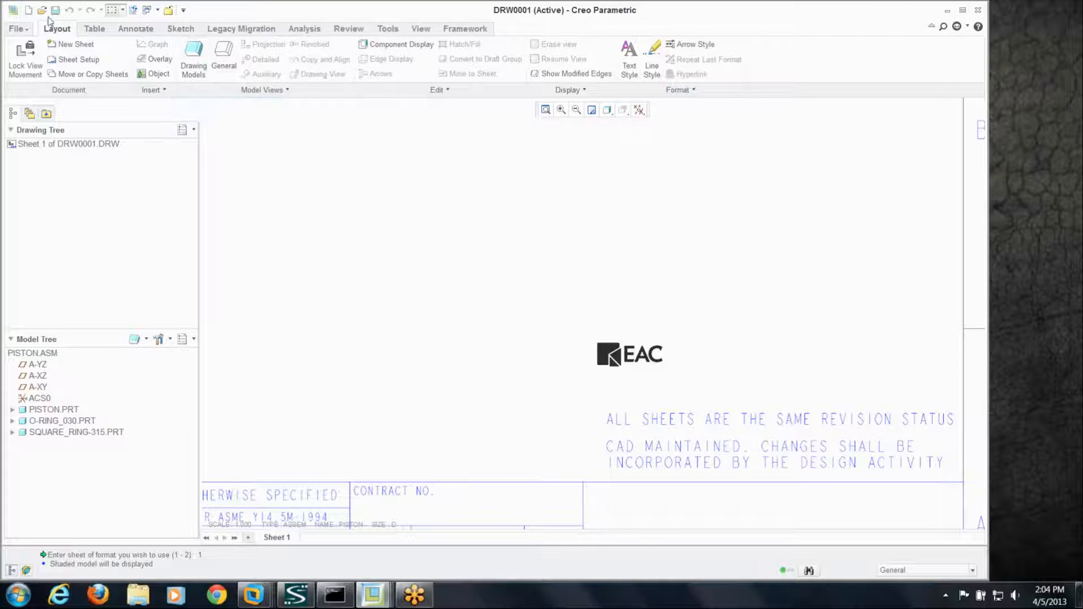
mouse_move(134, 10)
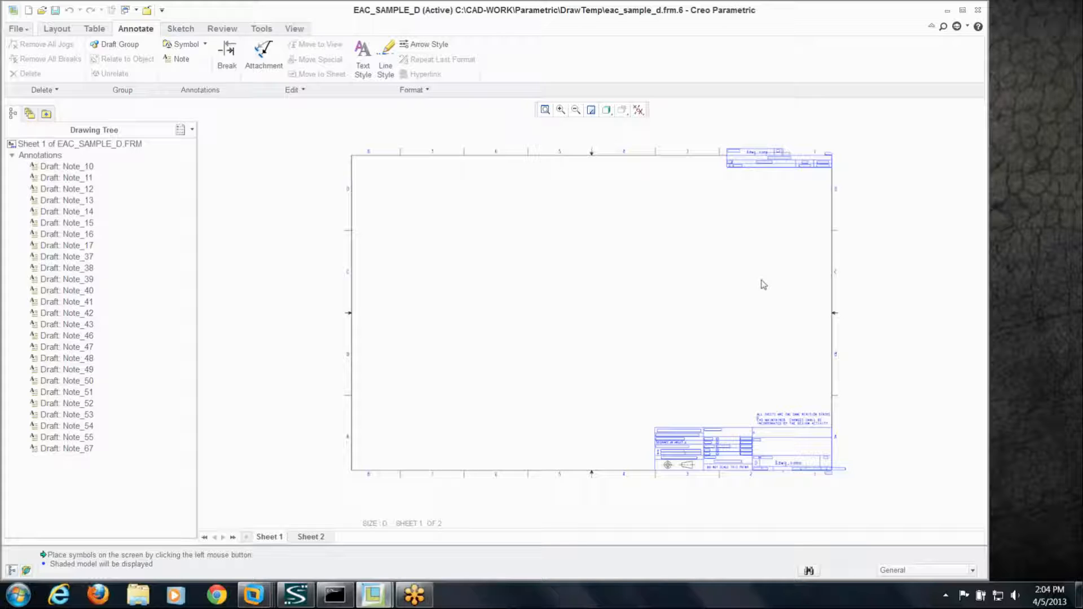
mouse_move(428, 44)
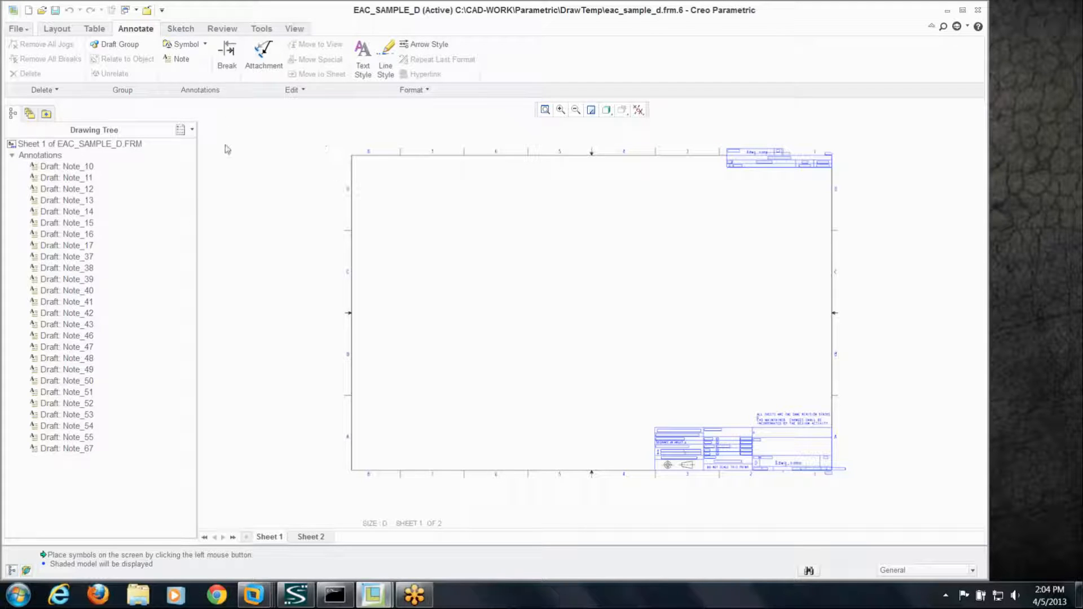
mouse_move(254, 146)
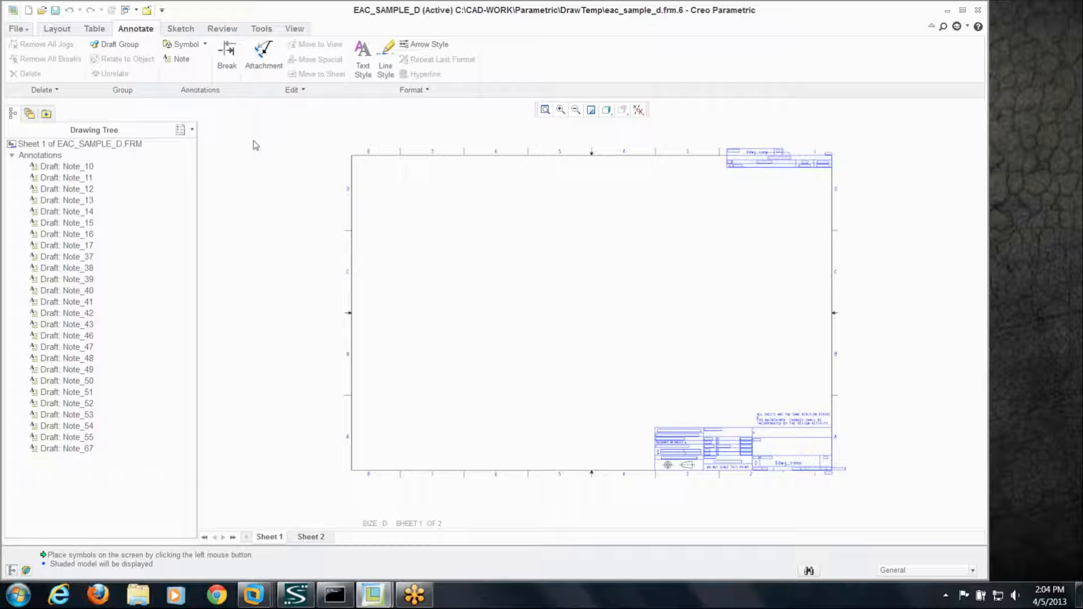
mouse_move(146, 23)
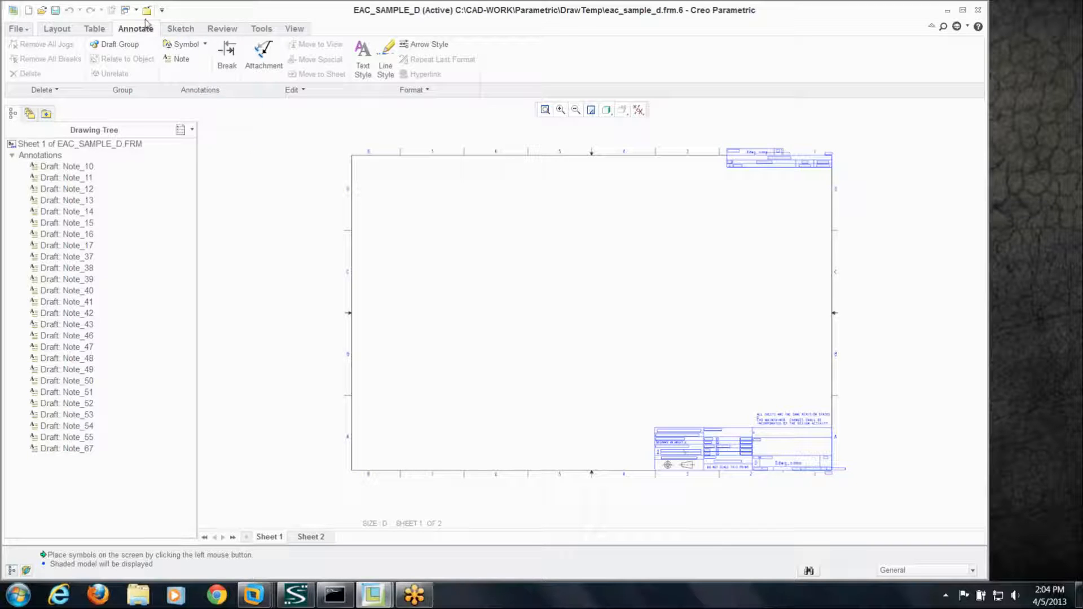
Switch the active window to EAC-SAMPLE-DRAWING.DRW
click(133, 11)
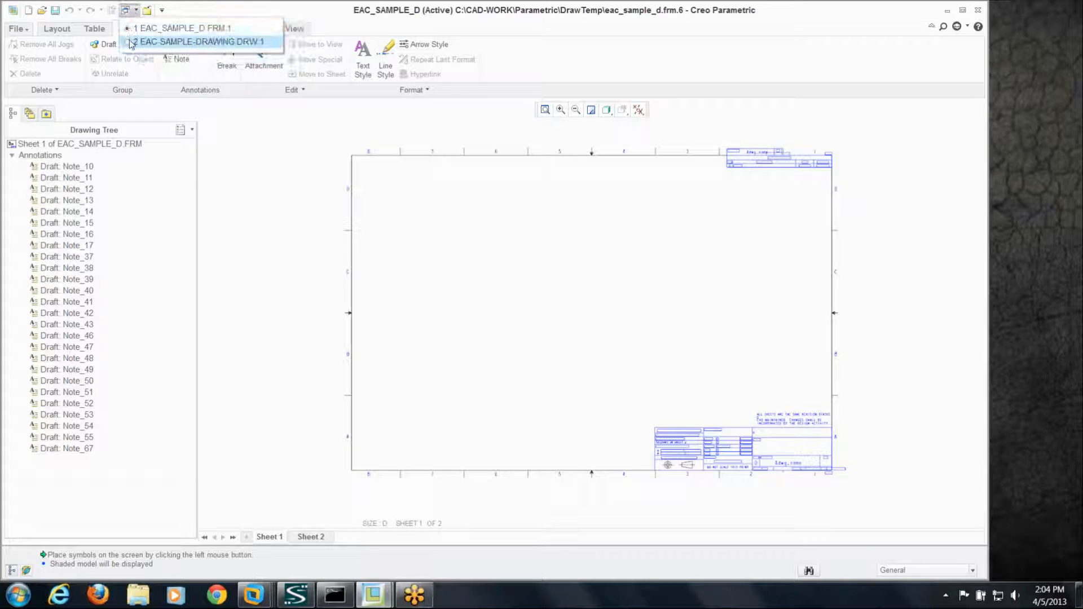
click(201, 42)
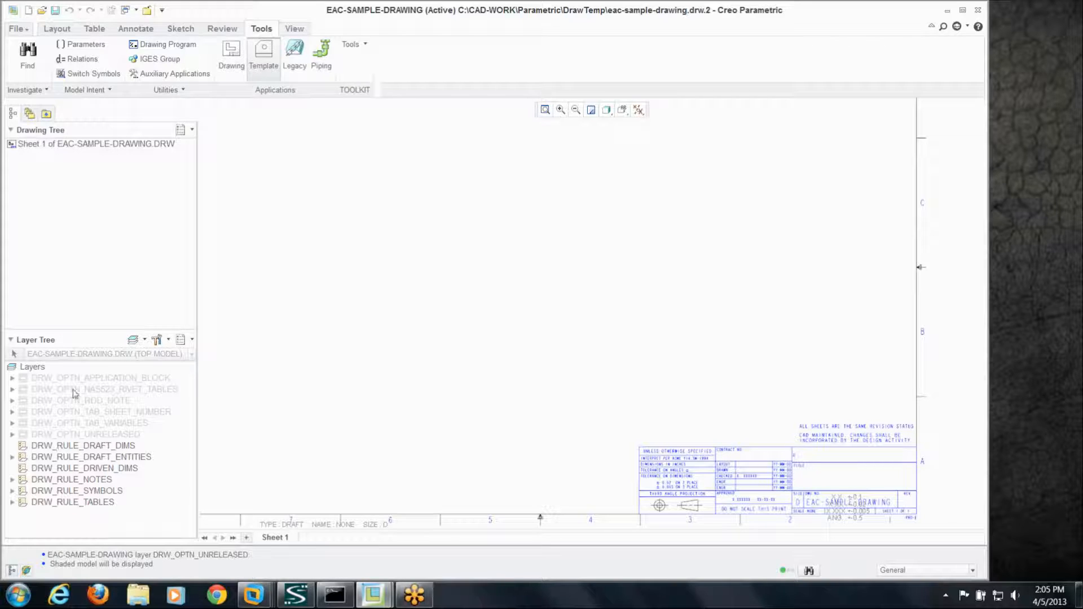
Unhide the DRW_OPTN_UNRELEASED layer to show the UNRELEASED stamp
click(84, 434)
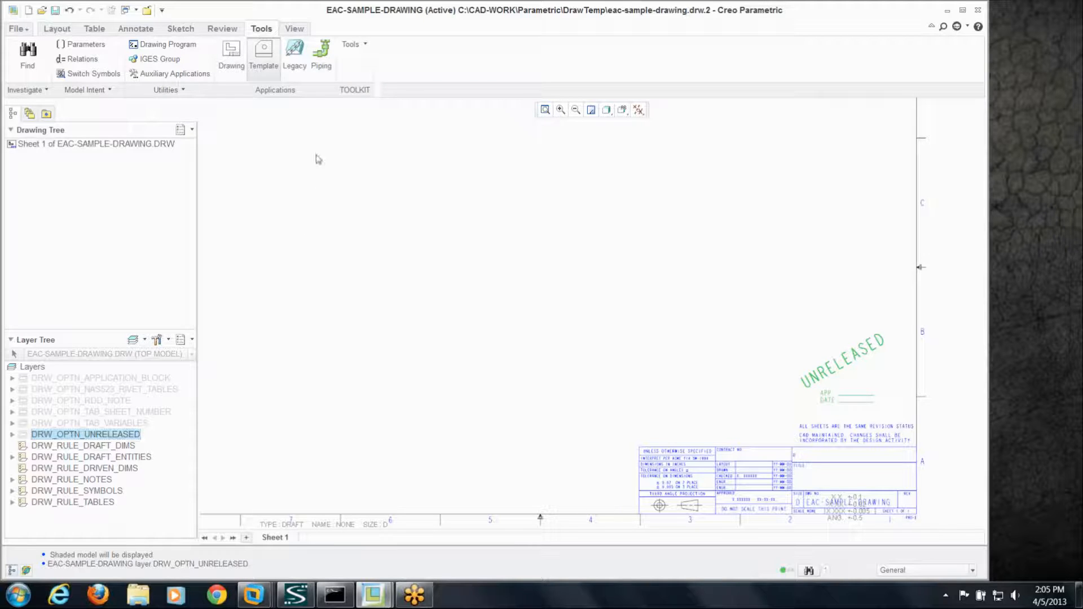
mouse_move(289, 149)
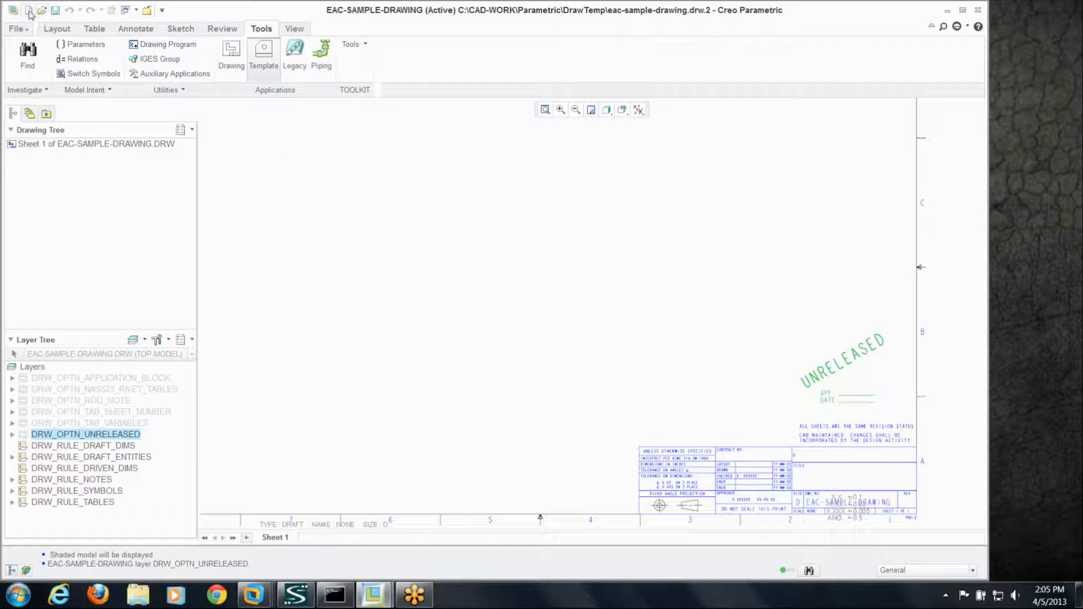
Create a new drawing, DRW0002, of the piston assembly
click(30, 11)
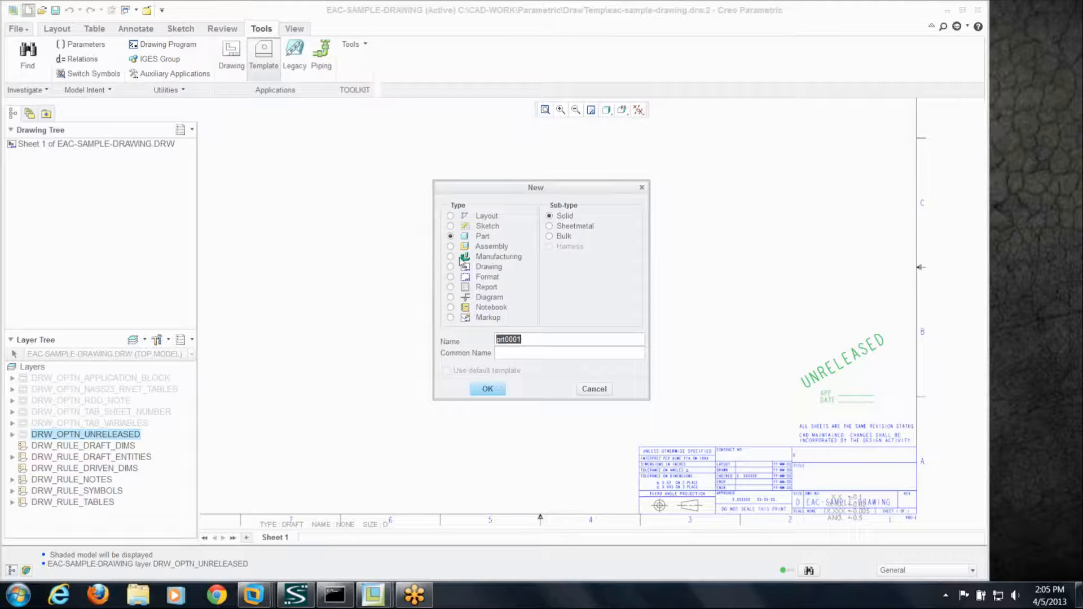
click(450, 266)
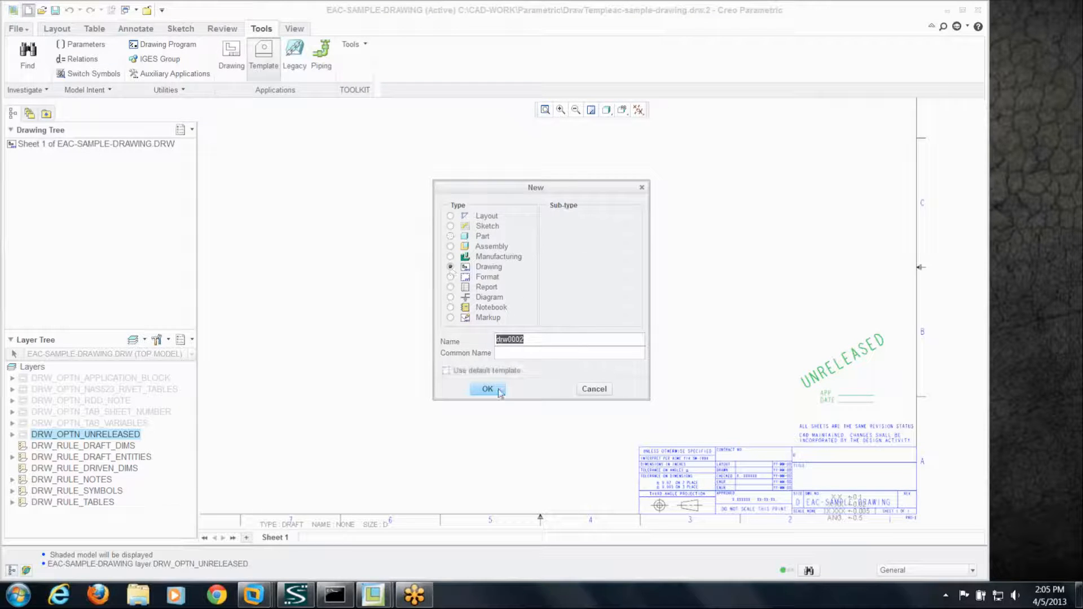
click(487, 389)
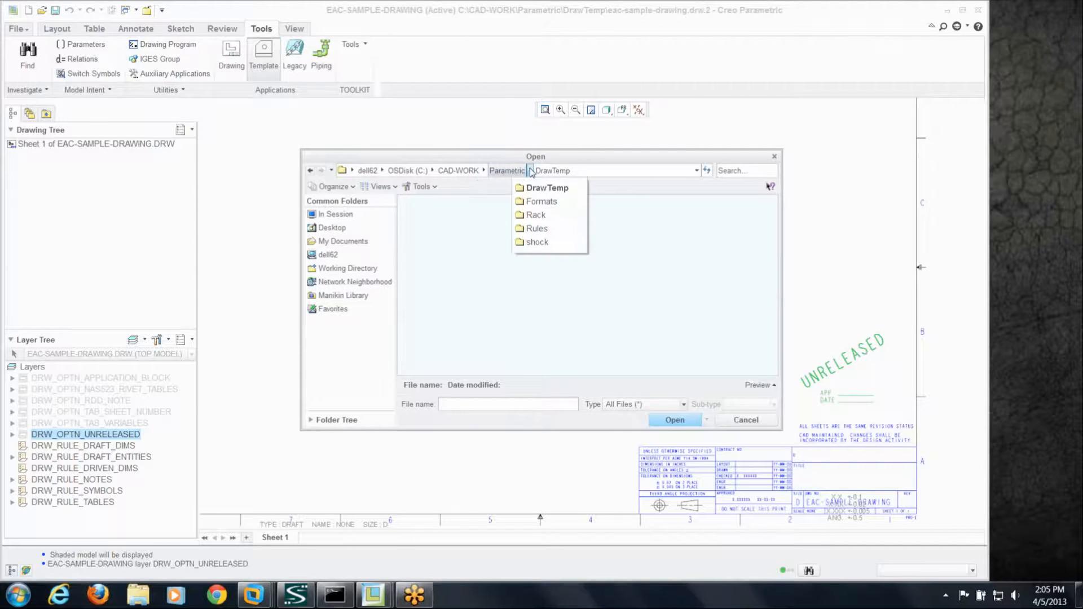
click(537, 241)
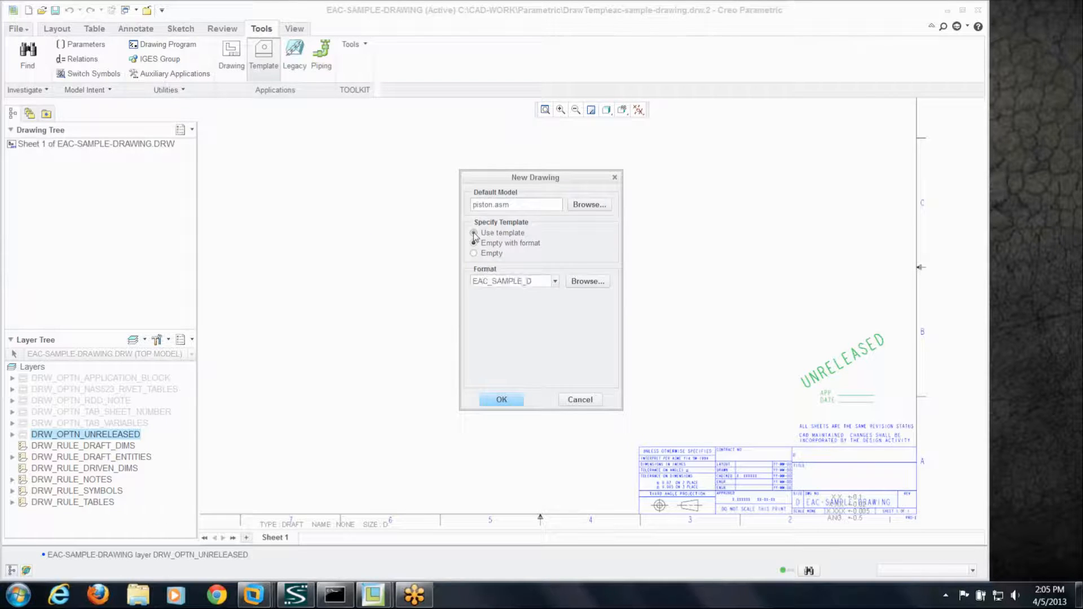
Base DRW0002 on the eac-sample-drawing.drw template from the DrawTemp folder
click(474, 232)
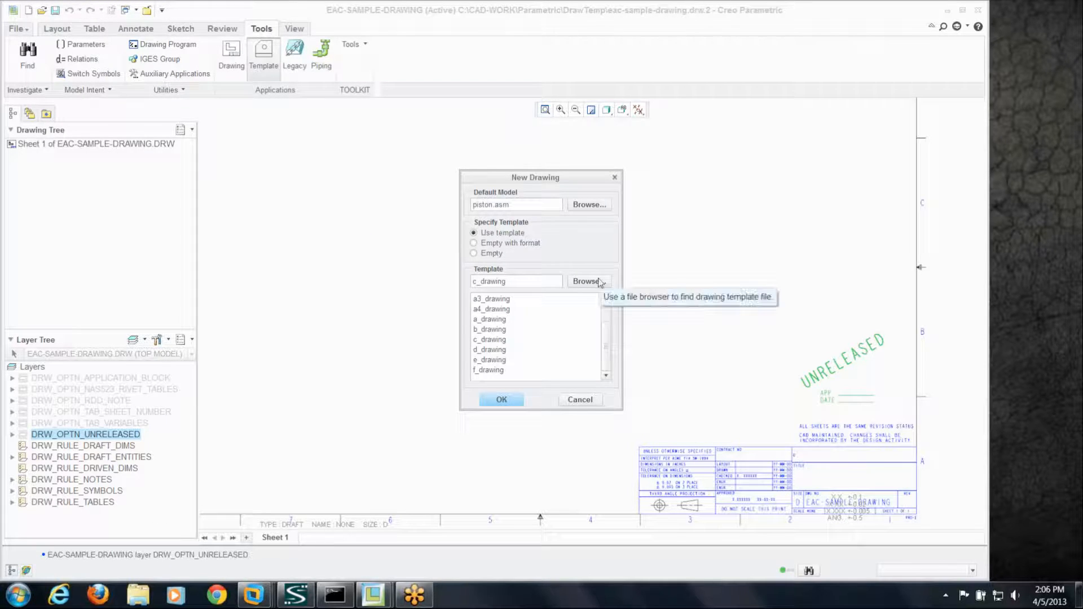
click(588, 281)
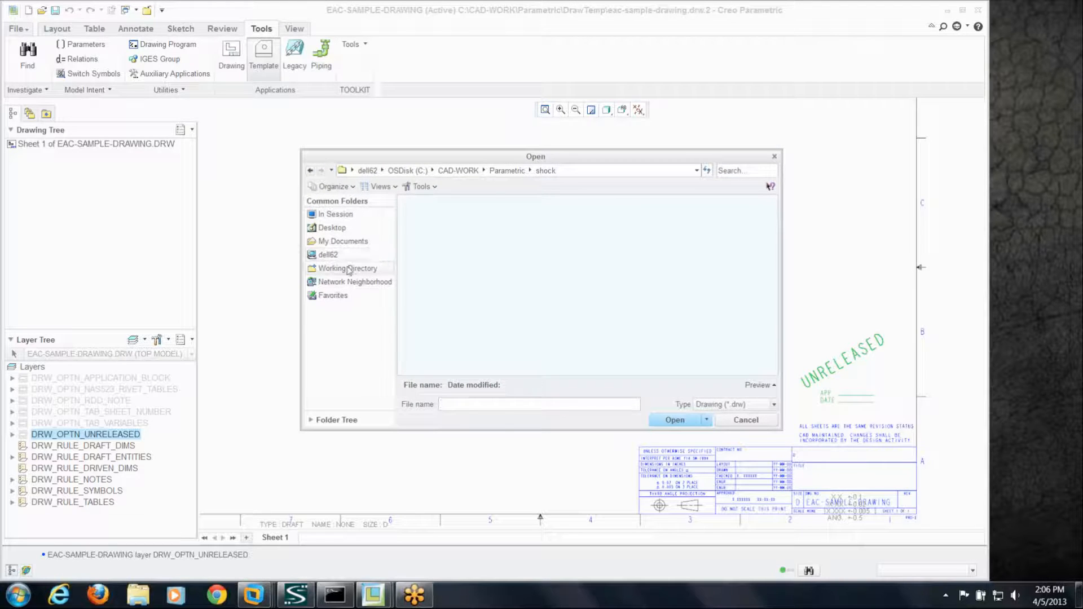
click(348, 269)
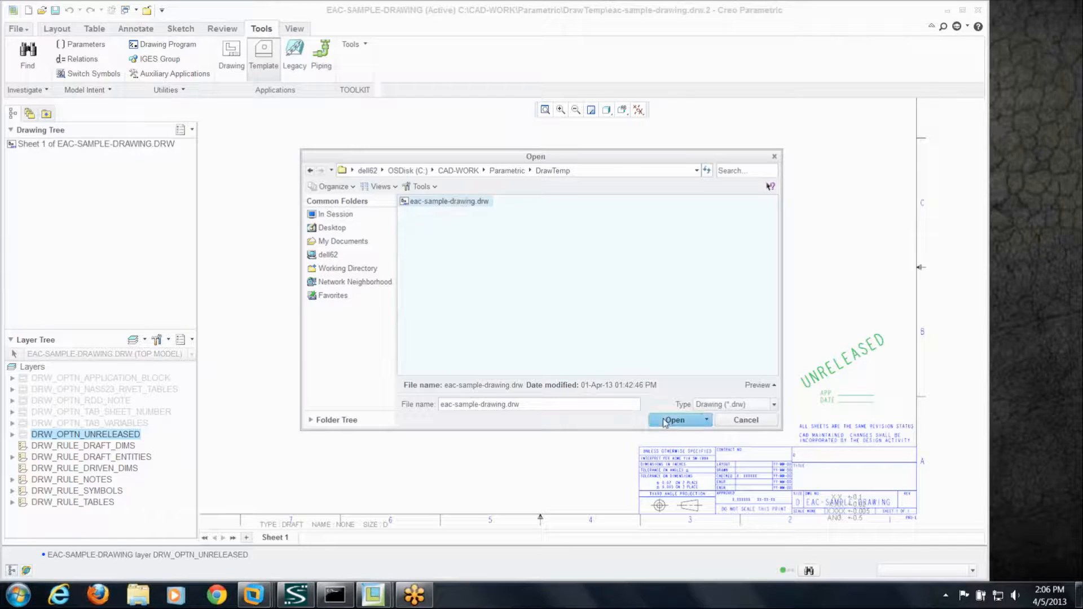
click(674, 420)
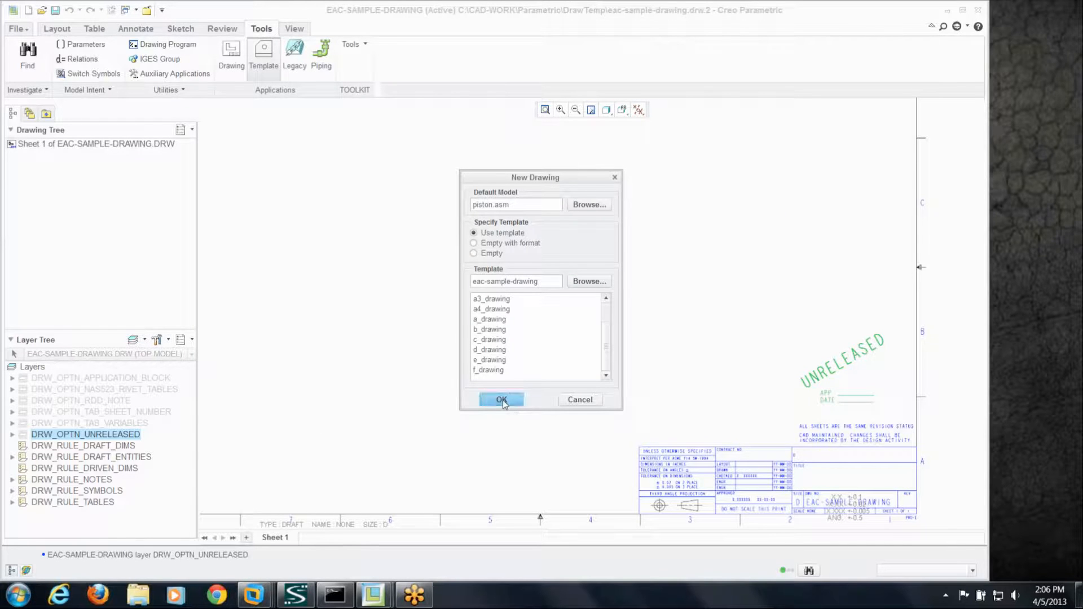
click(502, 399)
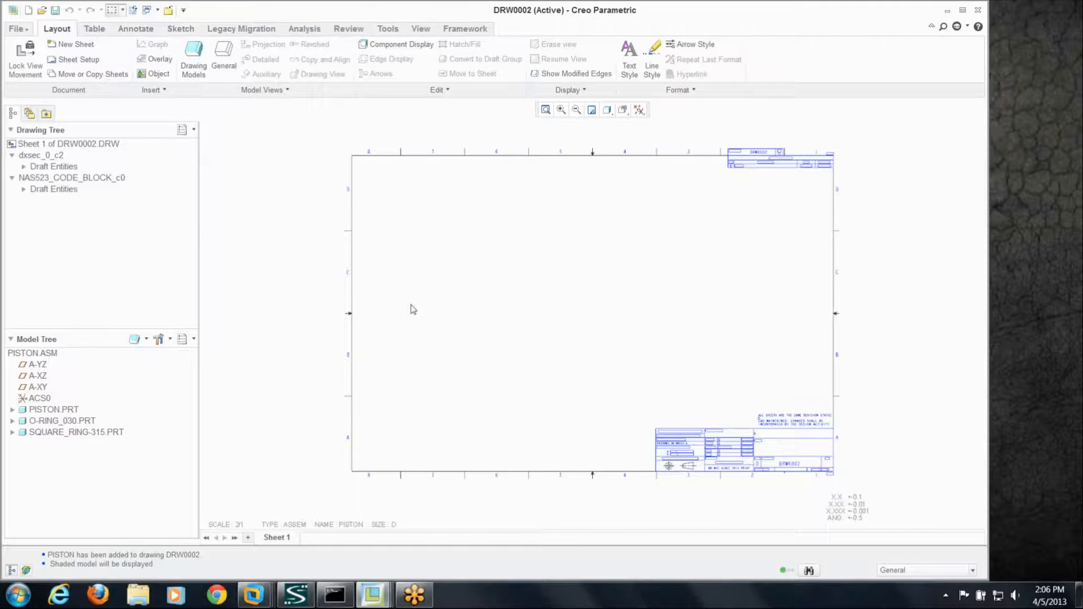
mouse_move(572, 279)
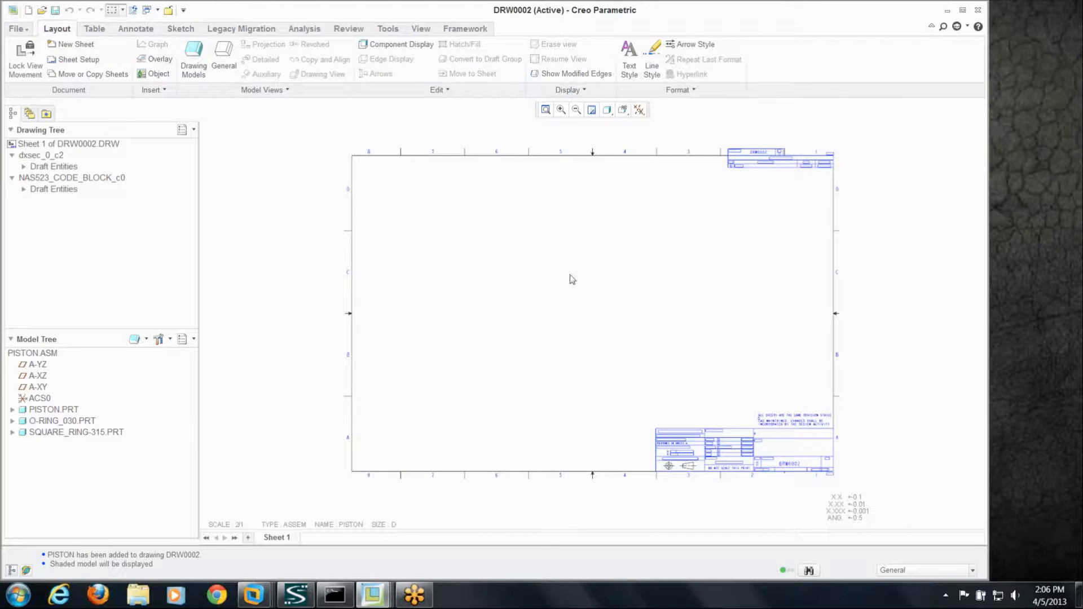
mouse_move(277, 433)
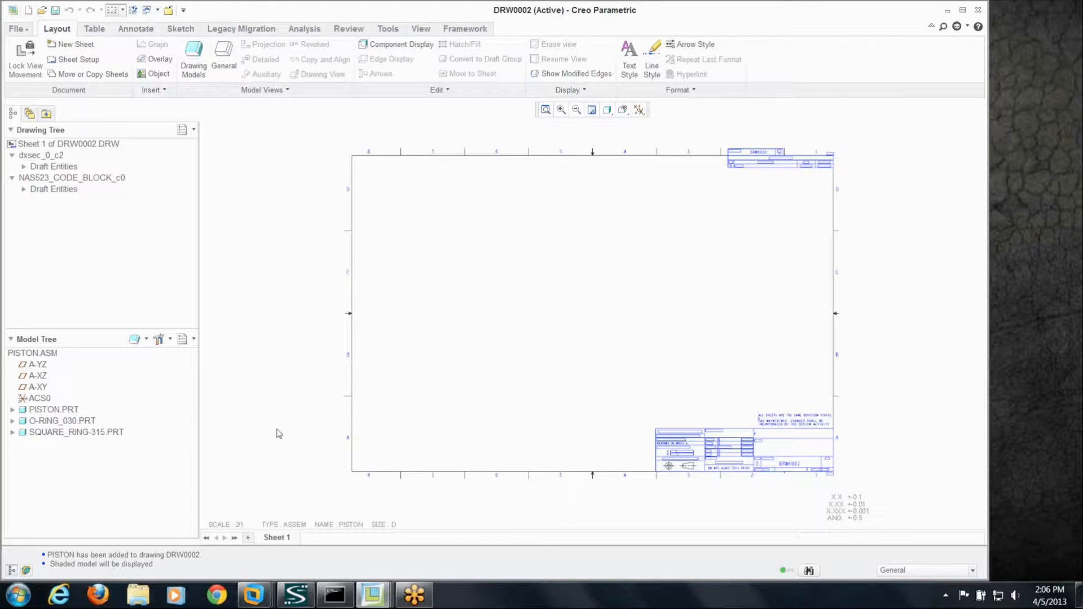
Show DRW0002's Layer Tree in the navigator with the DRW_OPTN layers listed
click(193, 338)
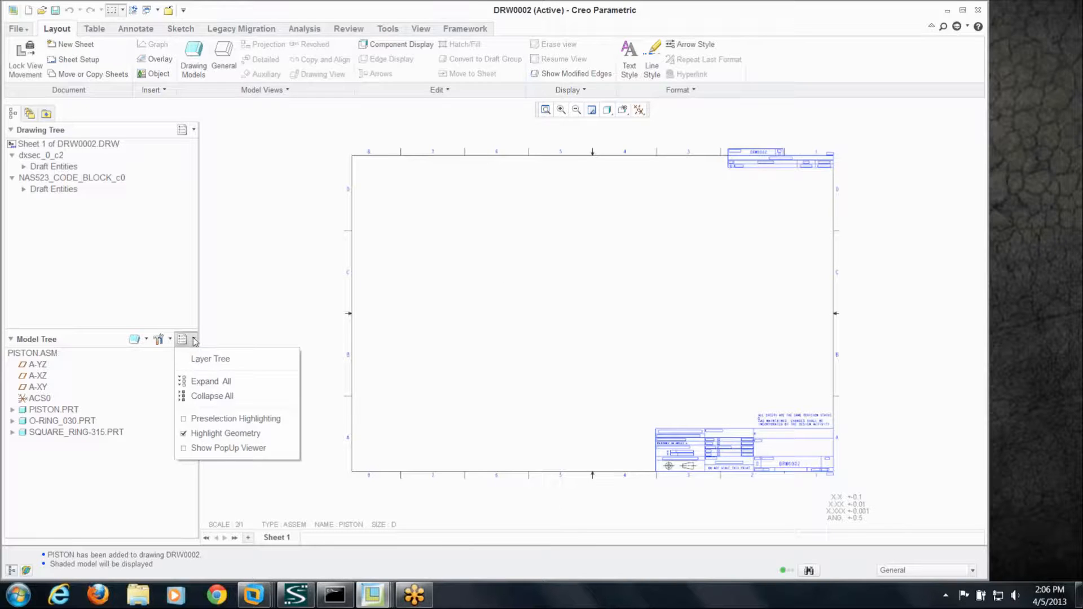
click(210, 359)
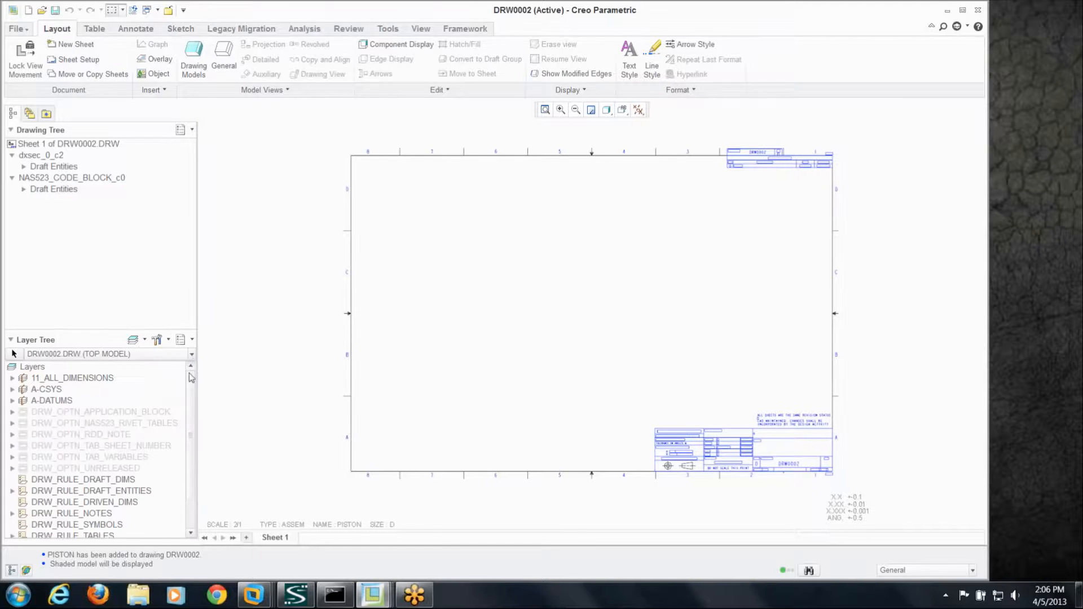
scroll(down, 3)
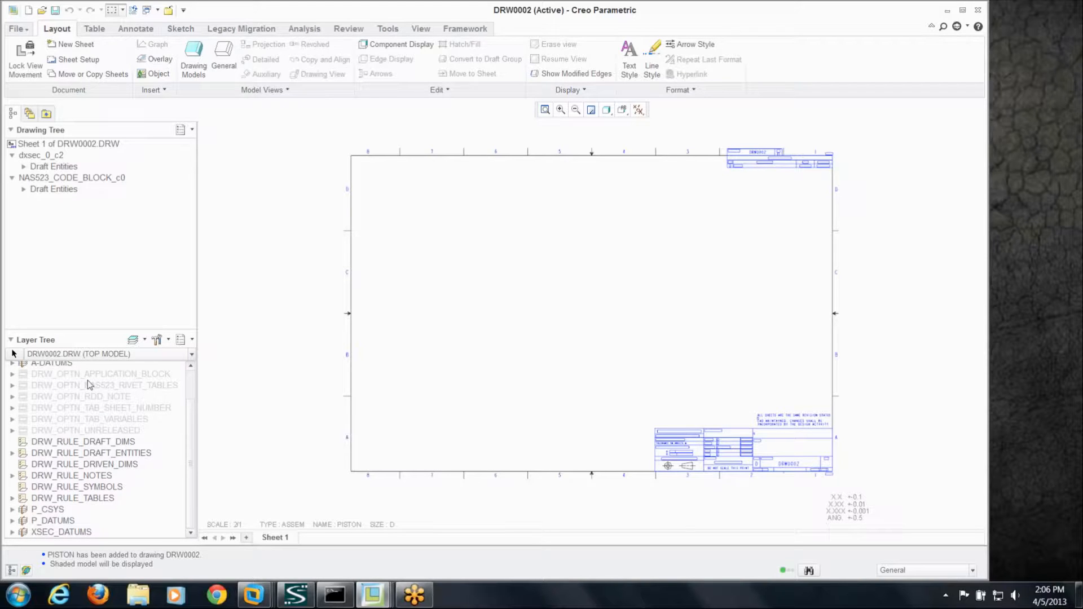
mouse_move(158, 439)
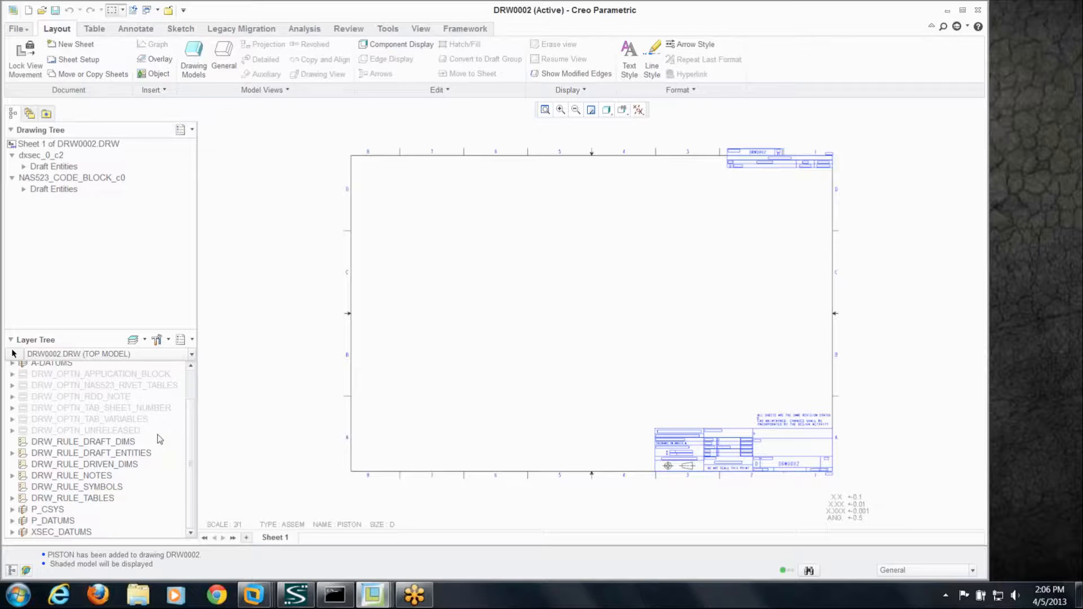
mouse_move(114, 437)
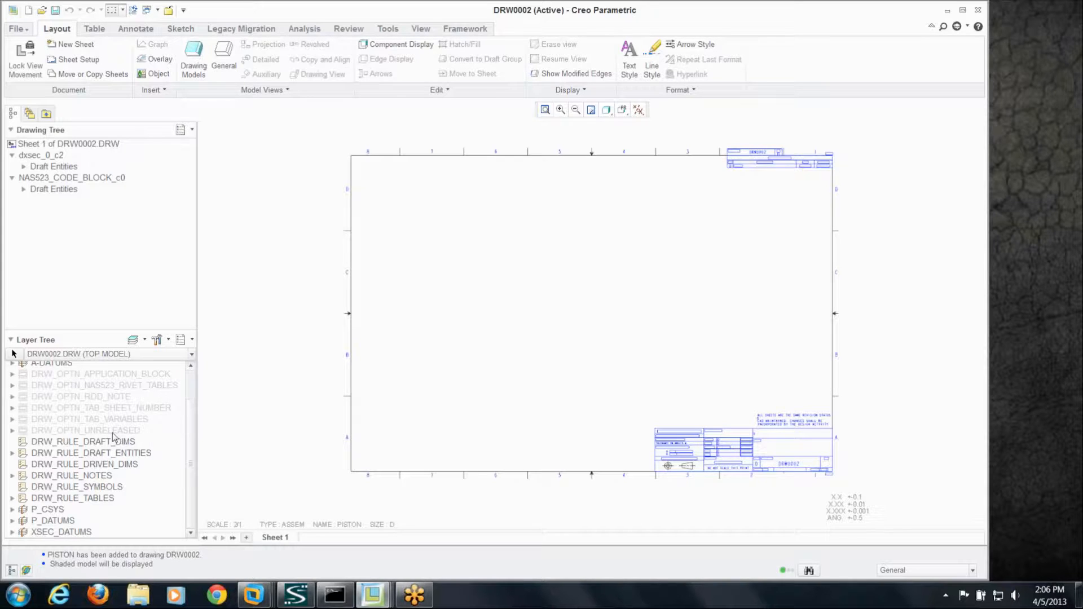
Unhide DRW_OPTN_UNRELEASED so the red UNRELEASED note appears above the title block
right_click(84, 430)
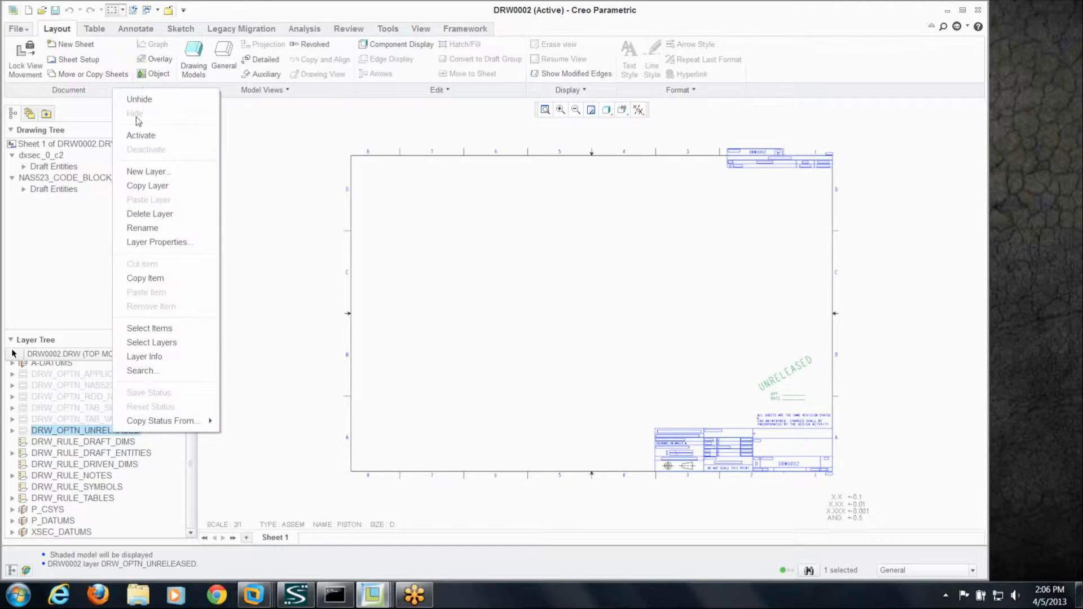
click(134, 113)
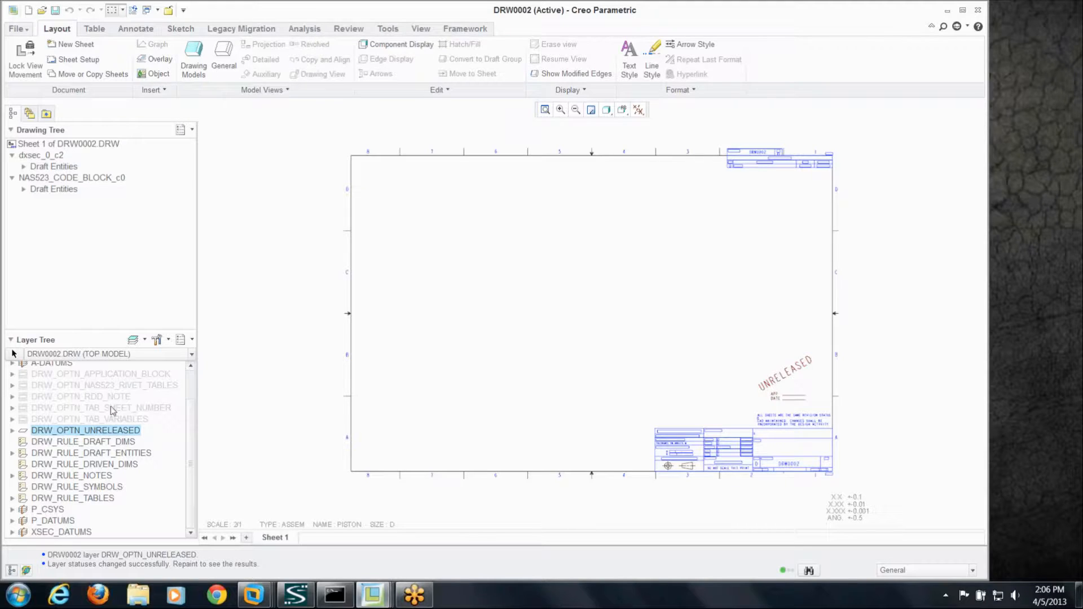
mouse_move(103, 390)
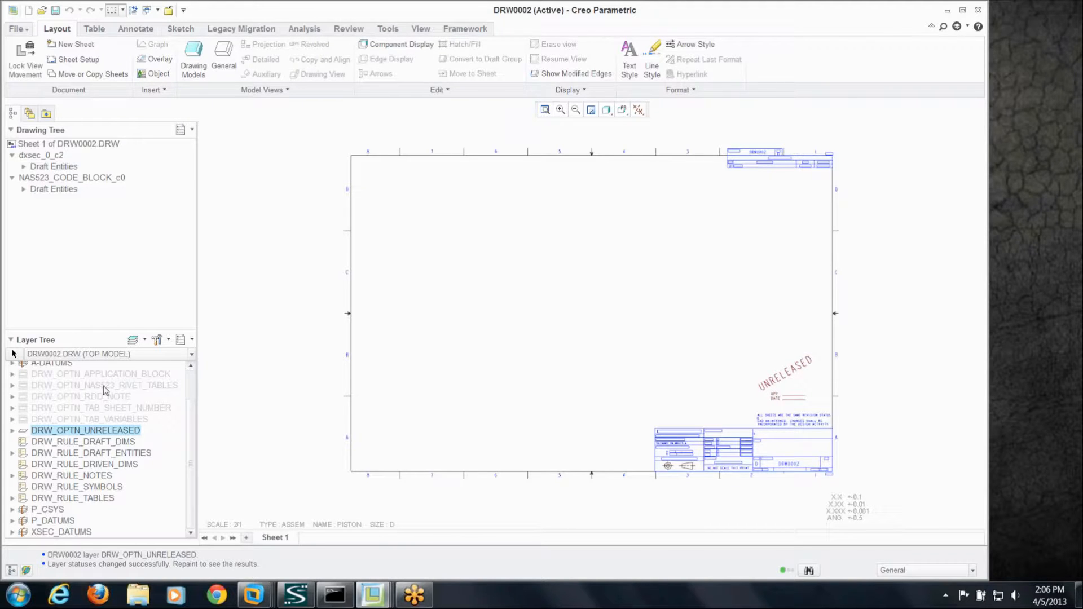
Unhide DRW_OPTN_NAS523_RIVET_TABLES to reveal the NAS523 rivet code table
right_click(104, 385)
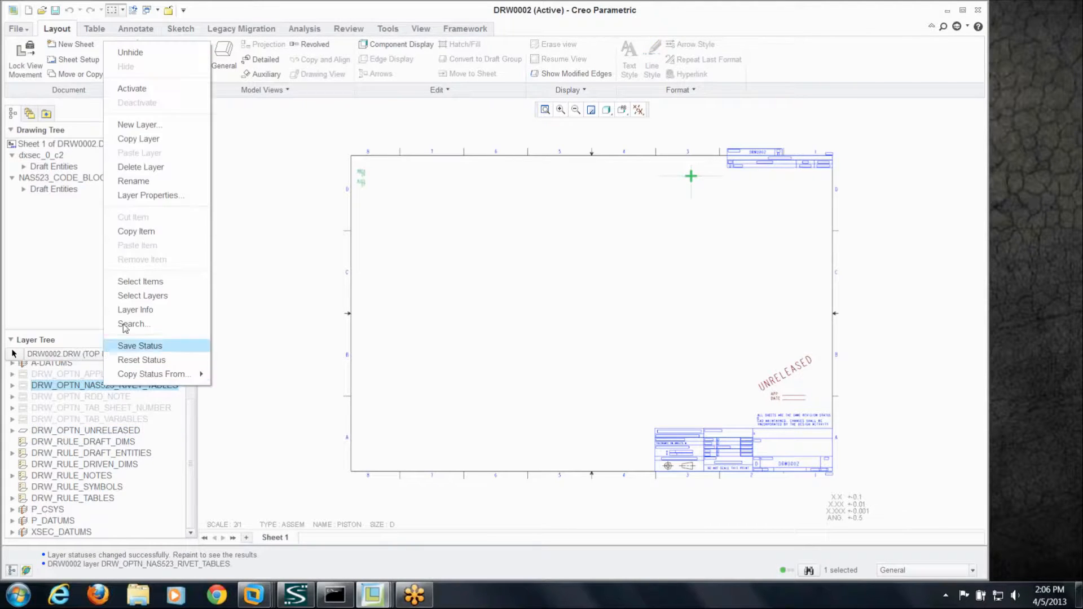
click(140, 345)
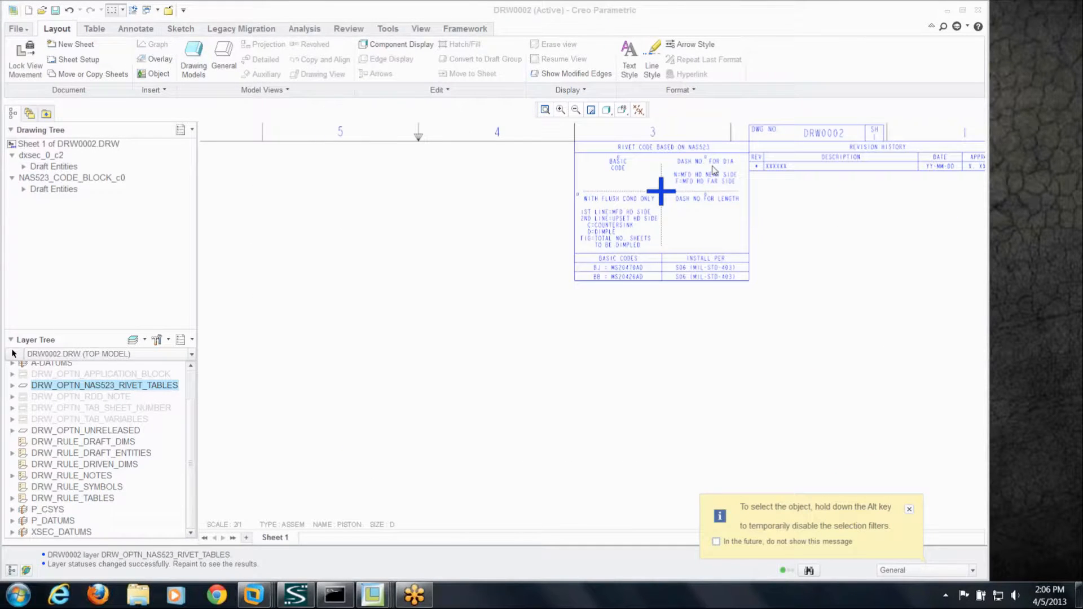
click(910, 508)
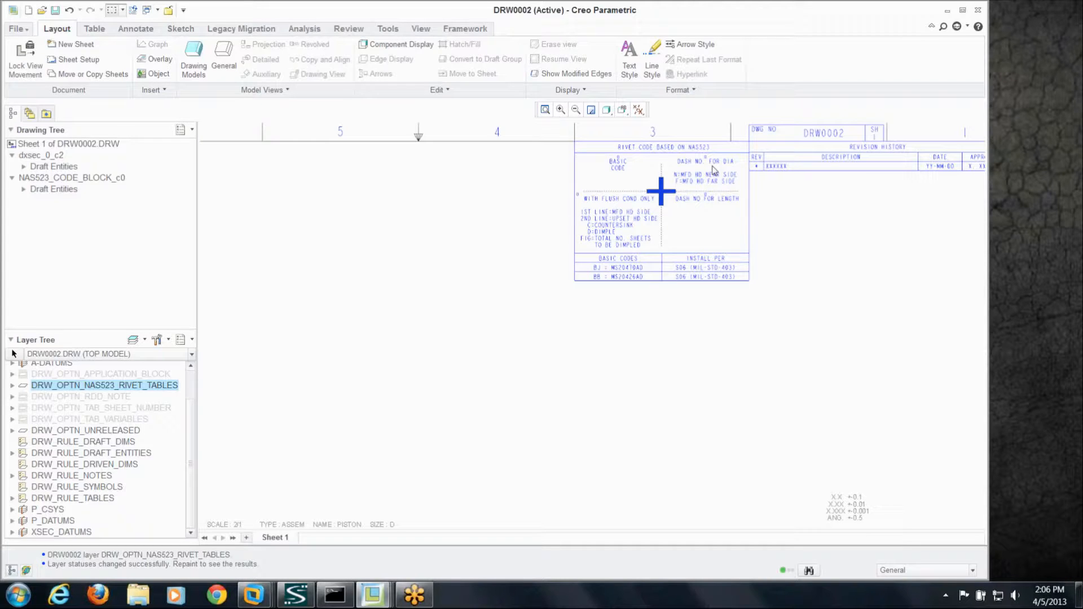
mouse_move(225, 413)
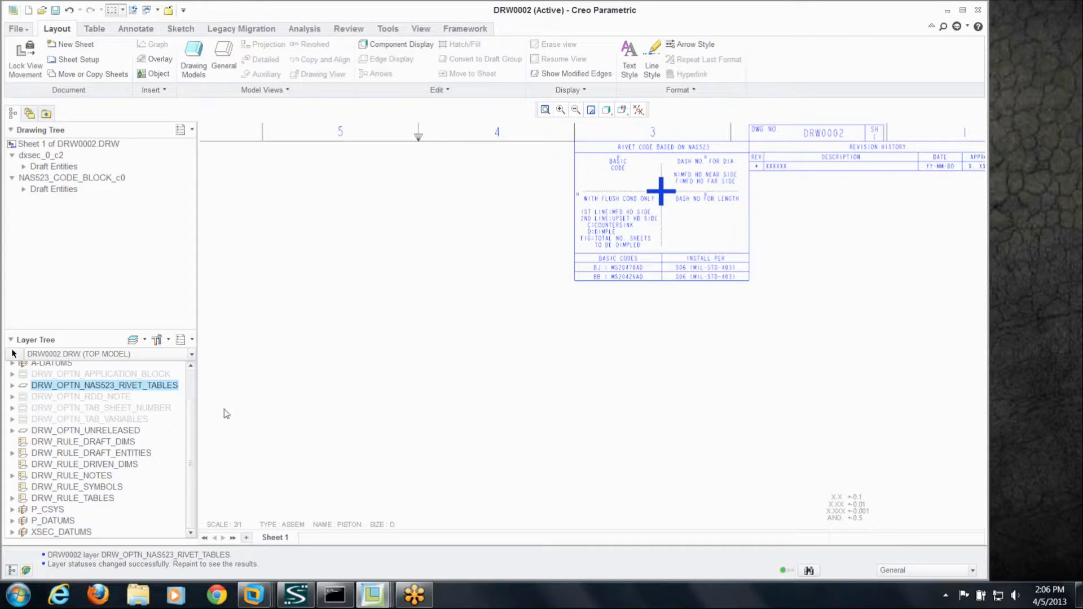
Unhide DRW_OPTN_RDD_NOTE to show the REDUCED DIMENSION DRAWING note, then refit the sheet
click(81, 396)
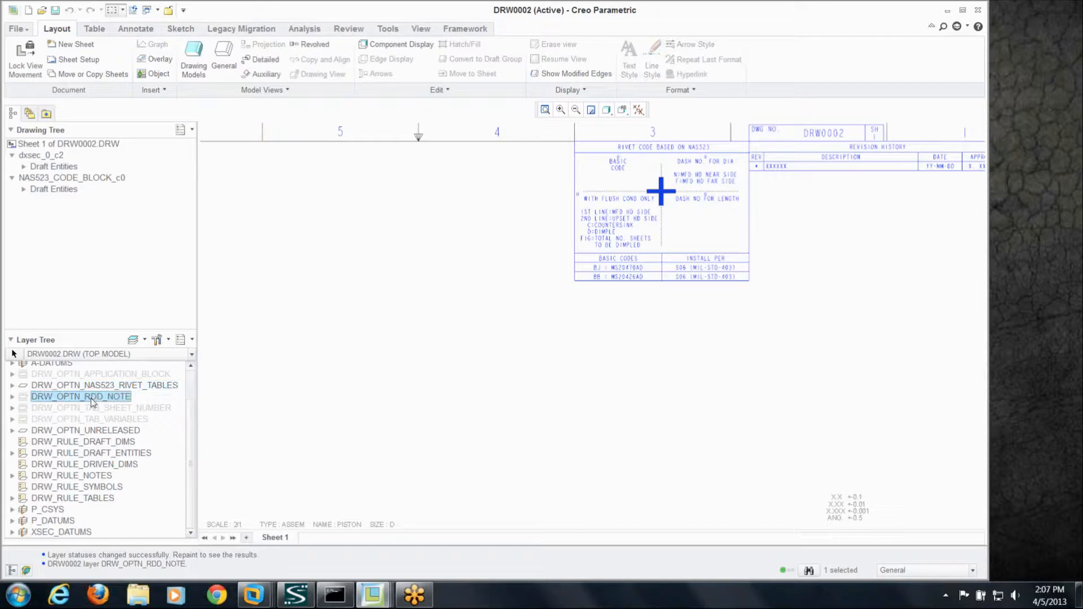
right_click(82, 396)
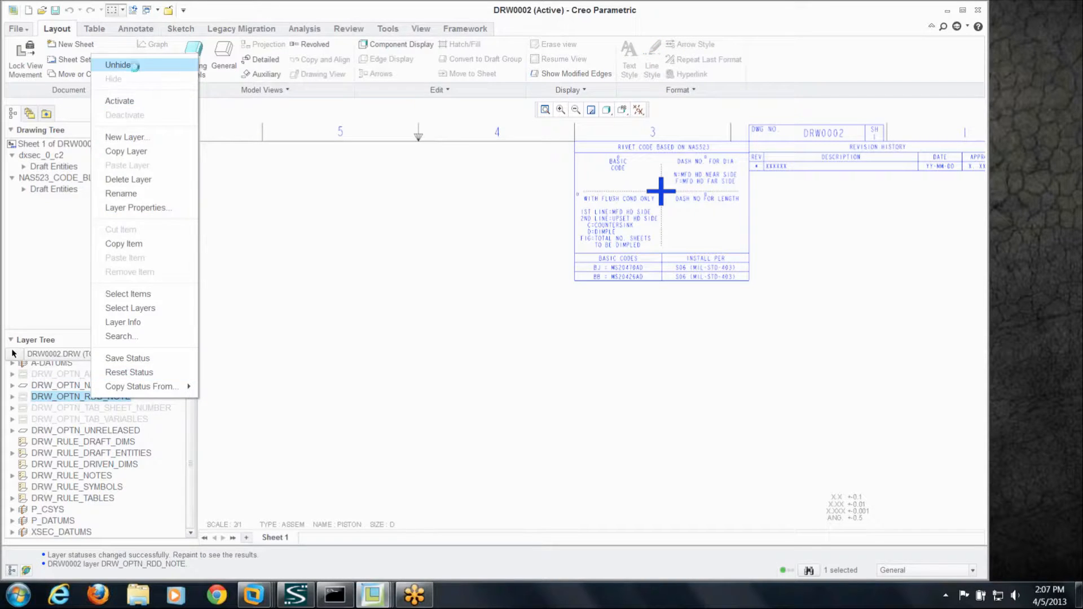
click(119, 65)
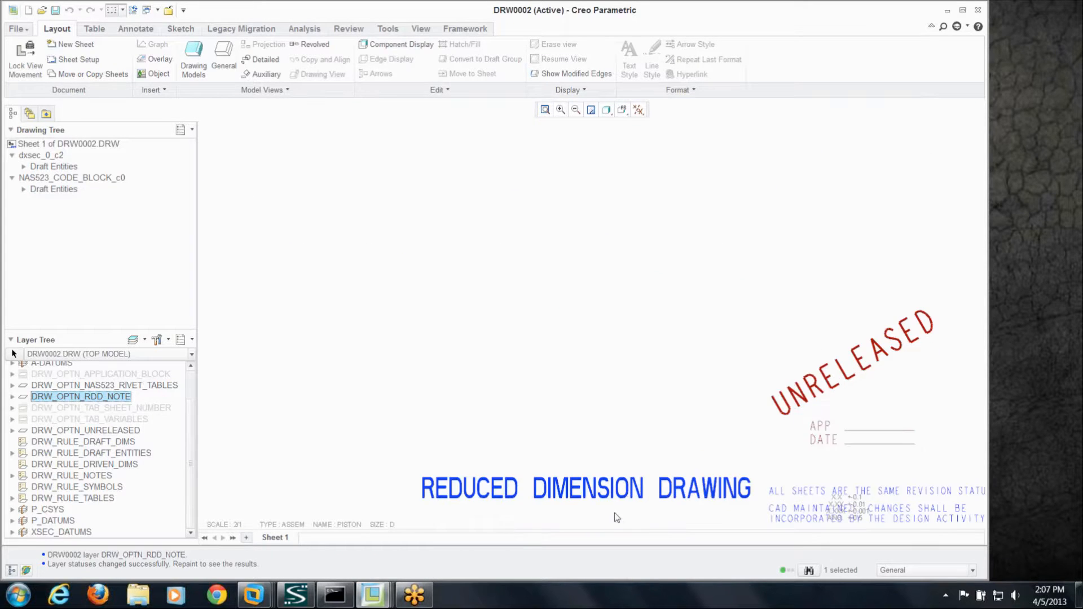
click(544, 110)
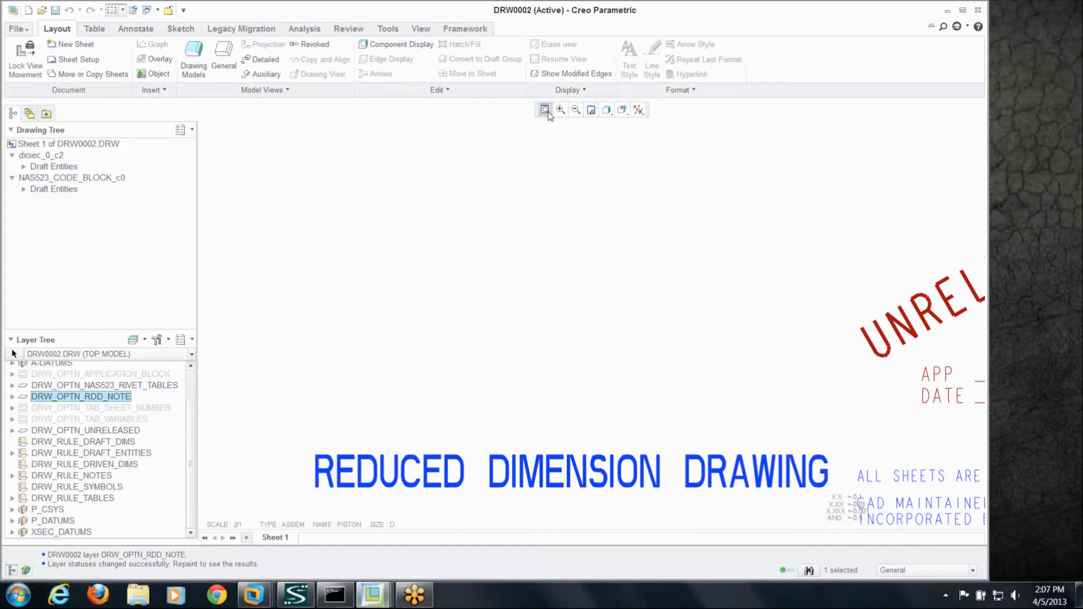
click(545, 109)
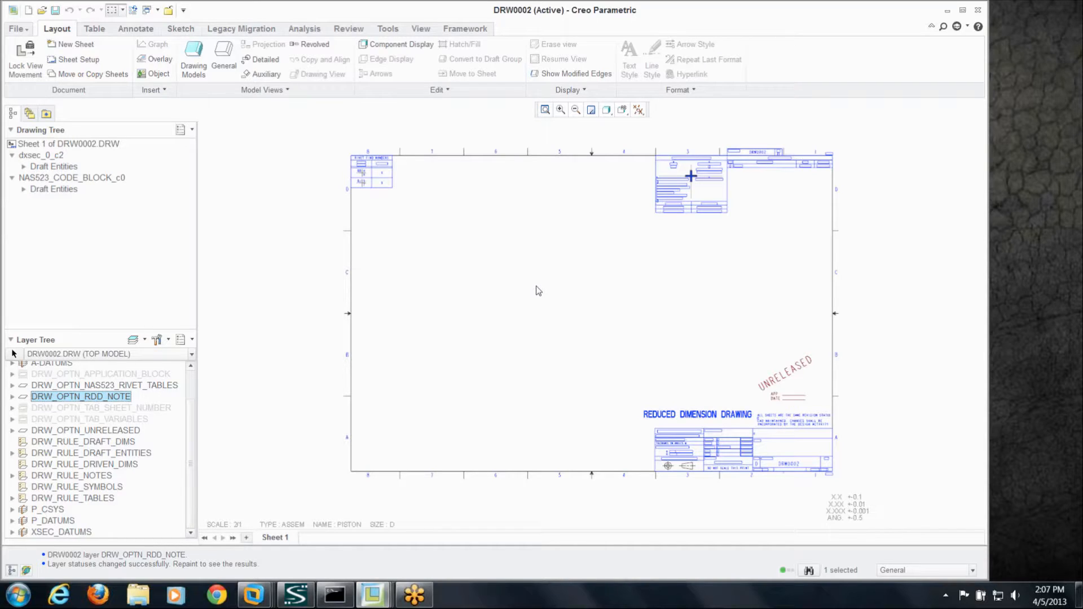